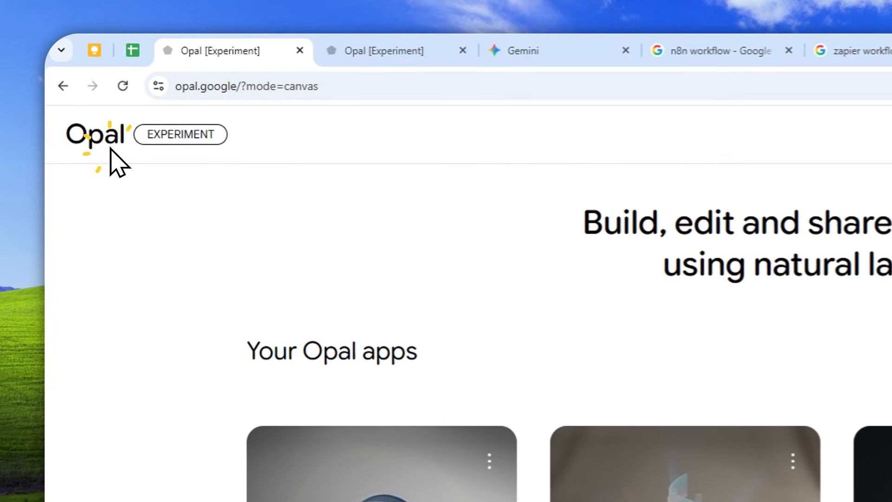
Switch to the Gemini Gems made by Labs gallery tab.
click(523, 51)
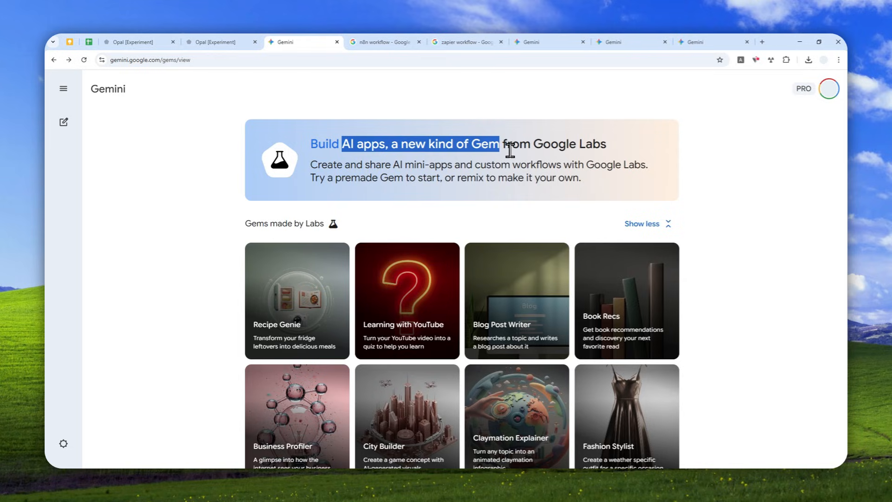
mouse_move(389, 188)
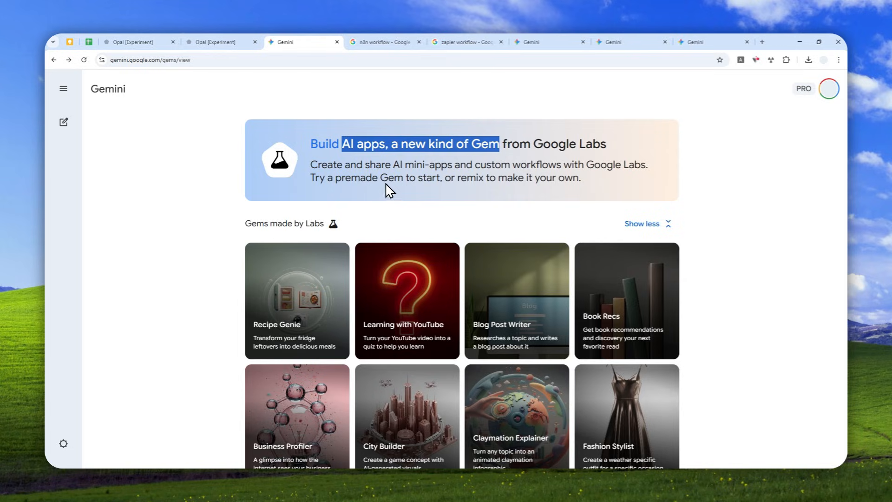
mouse_move(333, 168)
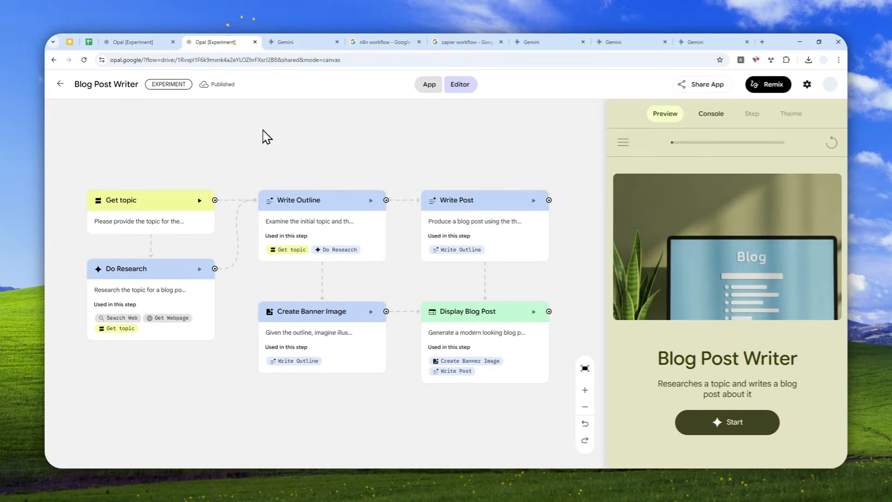
mouse_move(284, 144)
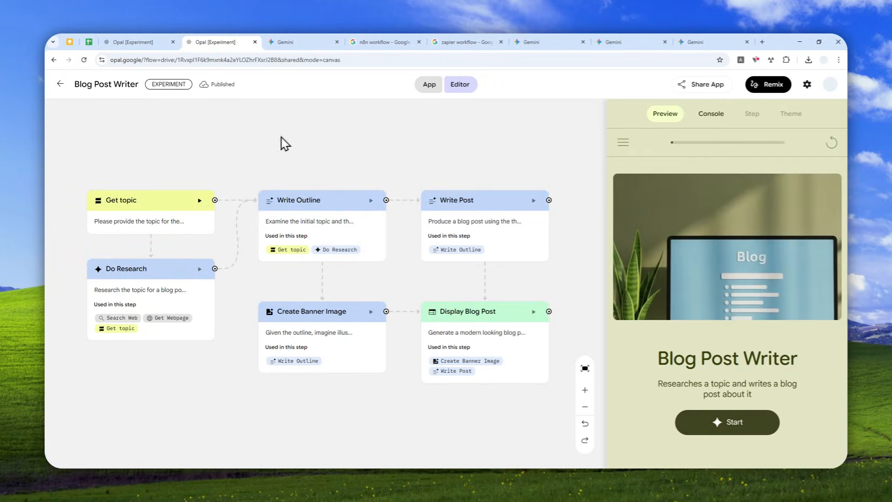
Compare the n8n and Zapier workflow image results, then return to the Blog Post Writer workflow.
click(384, 42)
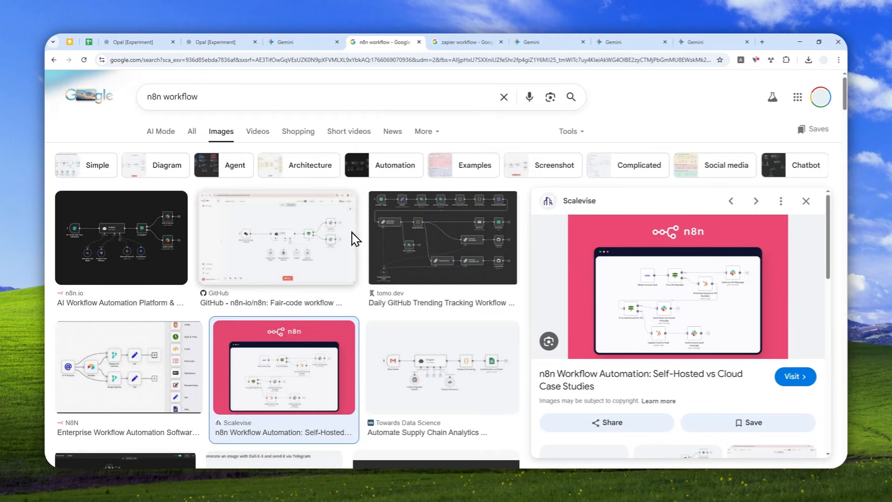
click(461, 42)
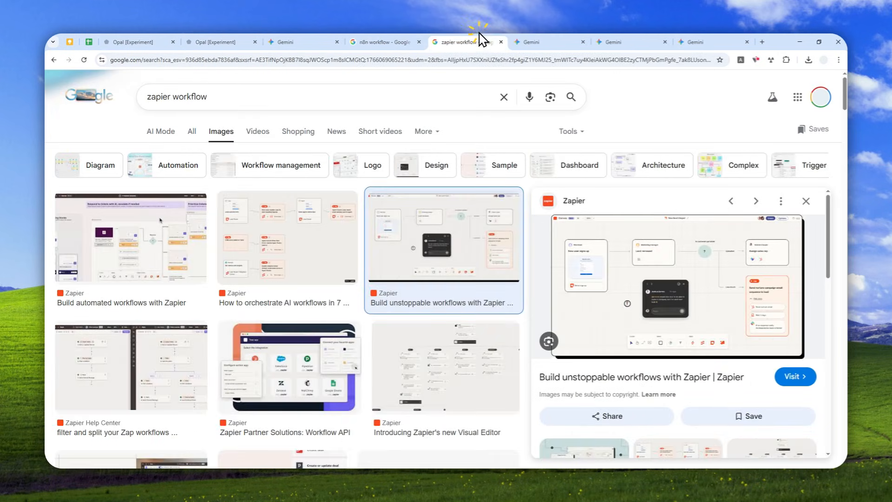
click(219, 41)
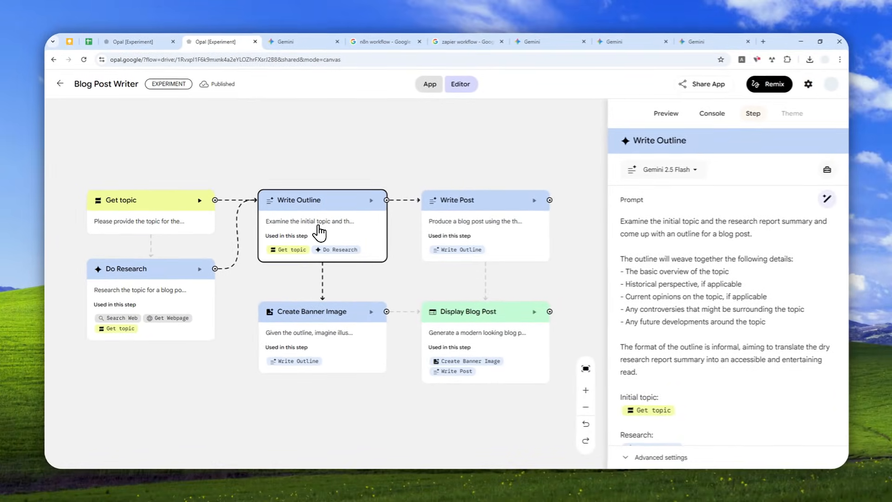
mouse_move(427, 345)
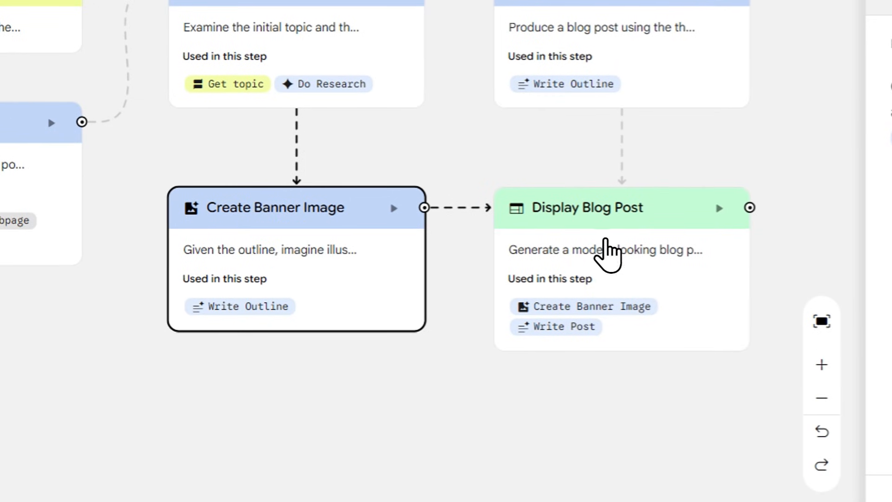
Show the Display Blog Post step's prompt and inputs, then go back to the Gems gallery.
click(589, 207)
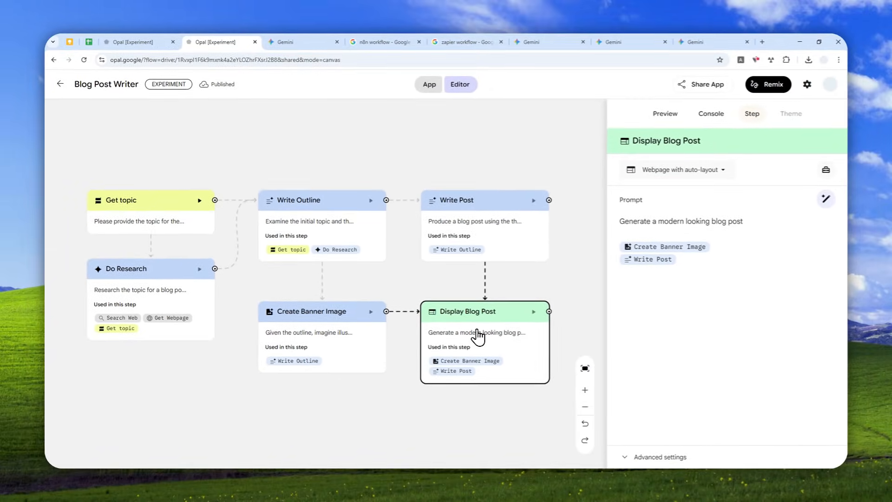
mouse_move(318, 89)
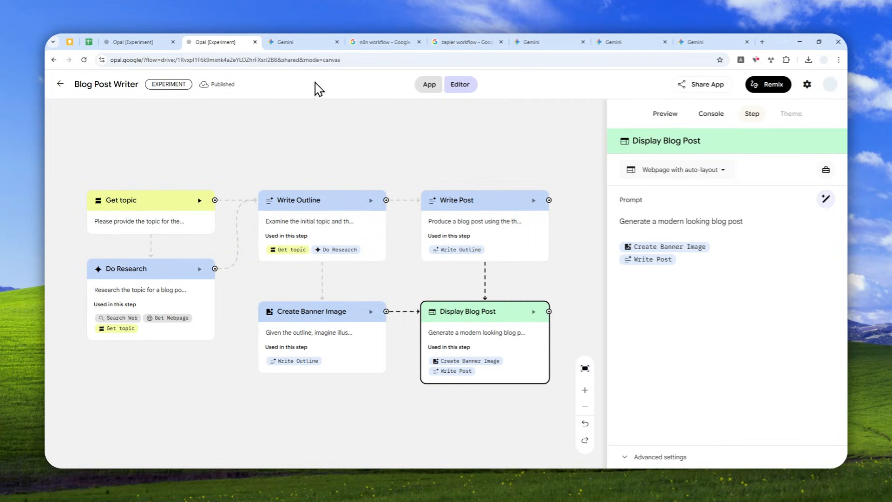
click(301, 42)
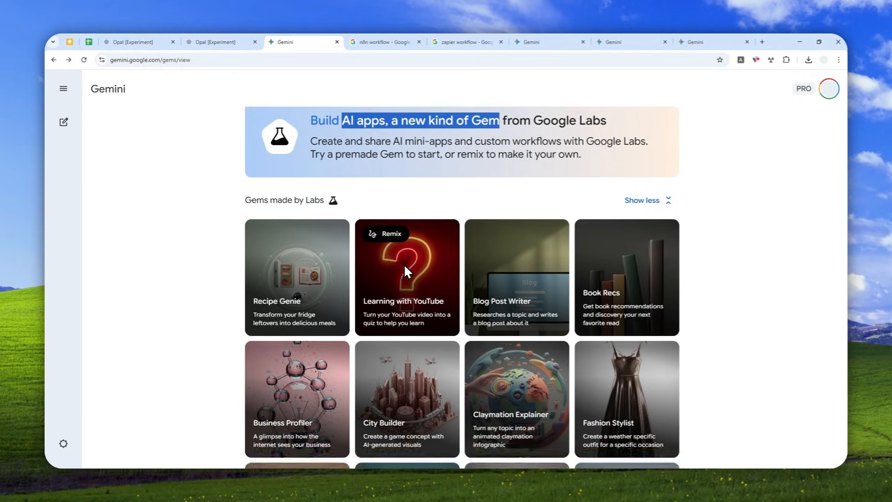
View the Video Marketer gem, then switch to the ImageForge gem with its image-generation steps.
scroll(down, 3)
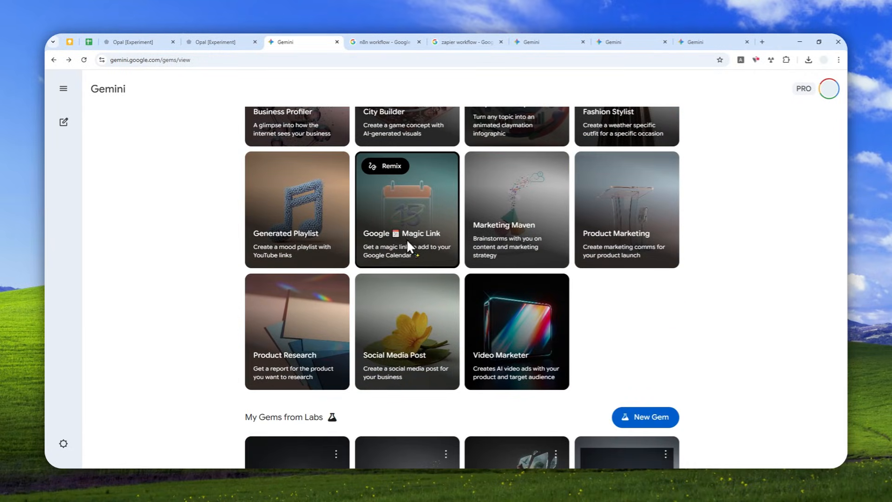
click(515, 329)
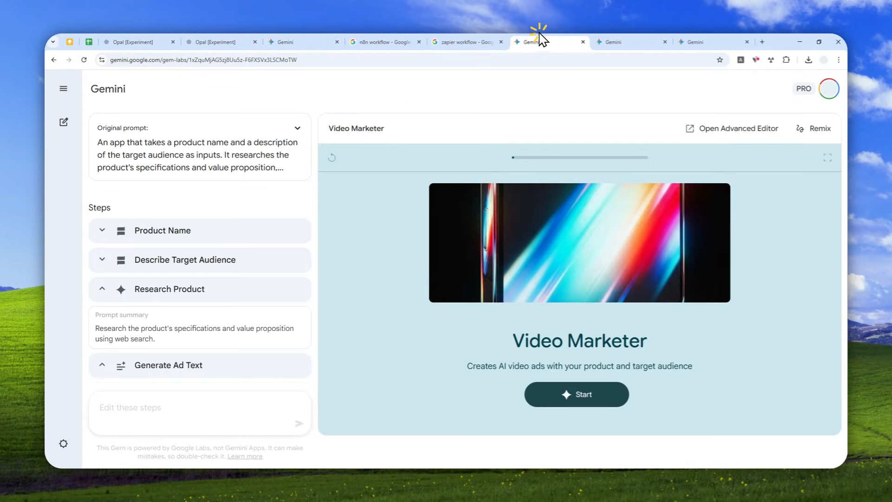
mouse_move(275, 292)
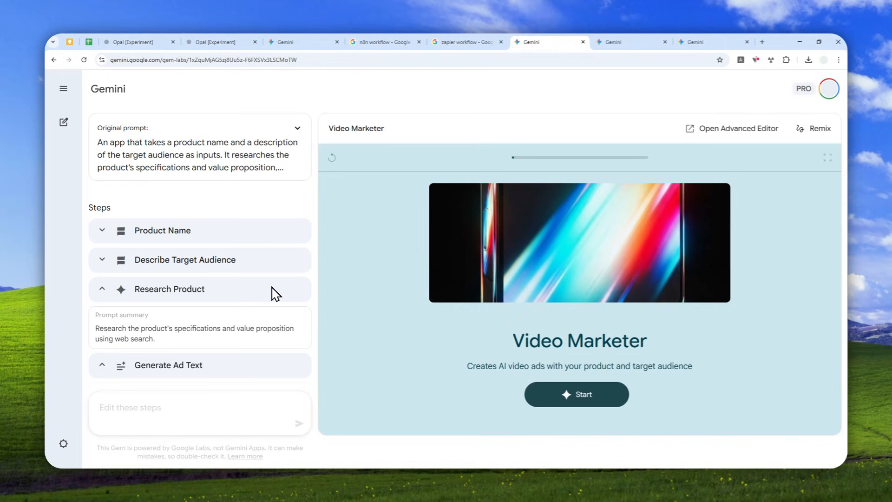
mouse_move(296, 286)
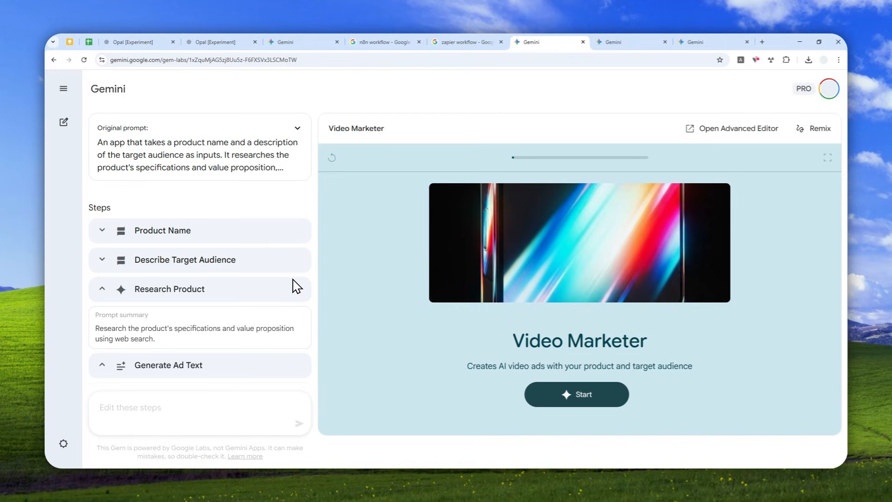
click(626, 42)
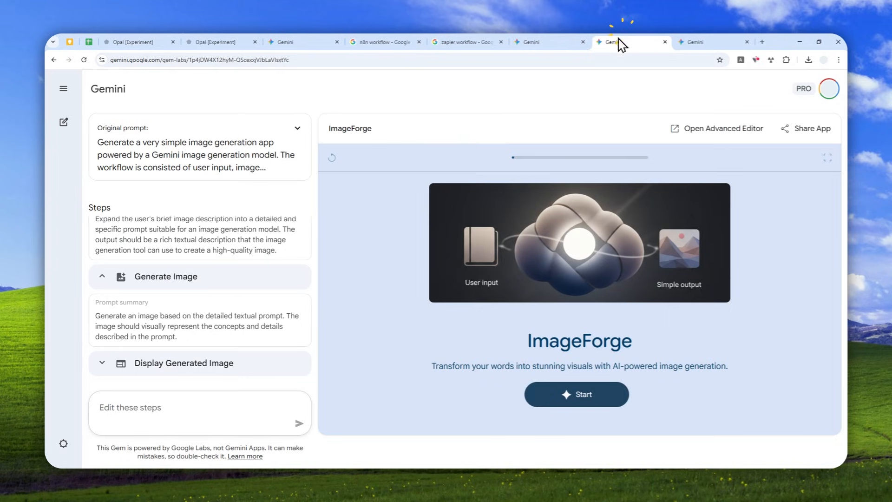
mouse_move(364, 213)
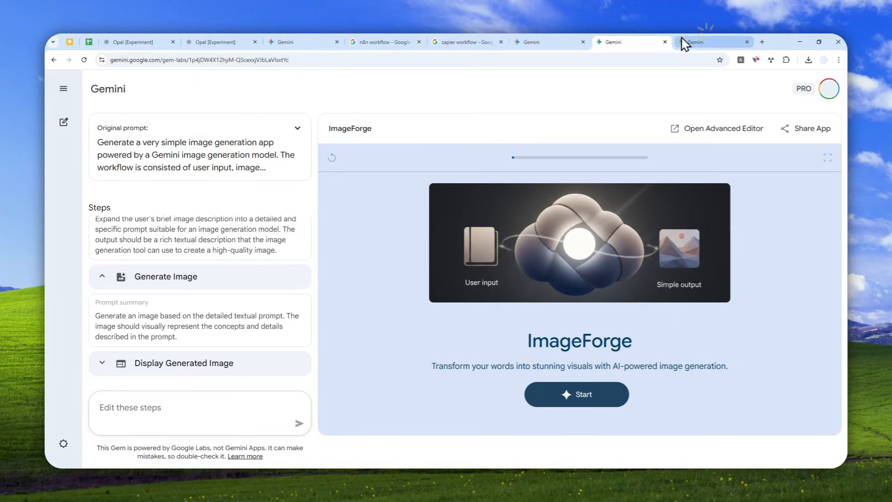
Expand the full Labs gems gallery and scroll down to the My Gems from Labs section.
click(710, 42)
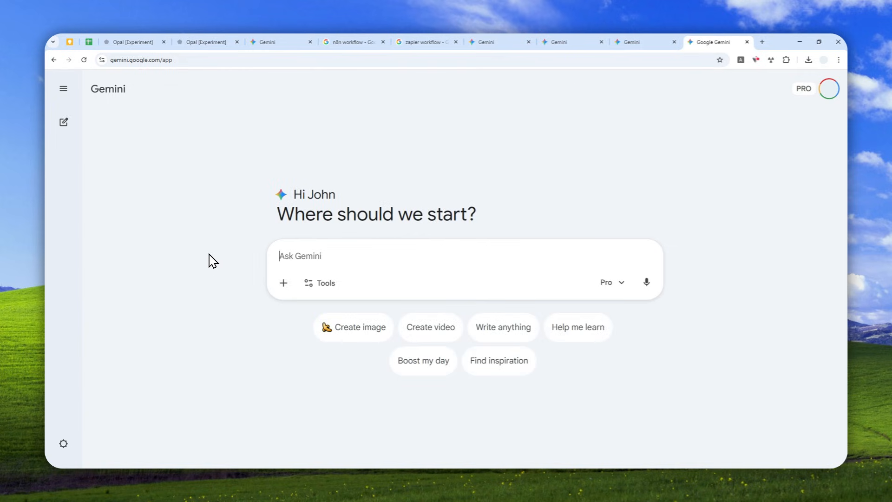
mouse_move(245, 285)
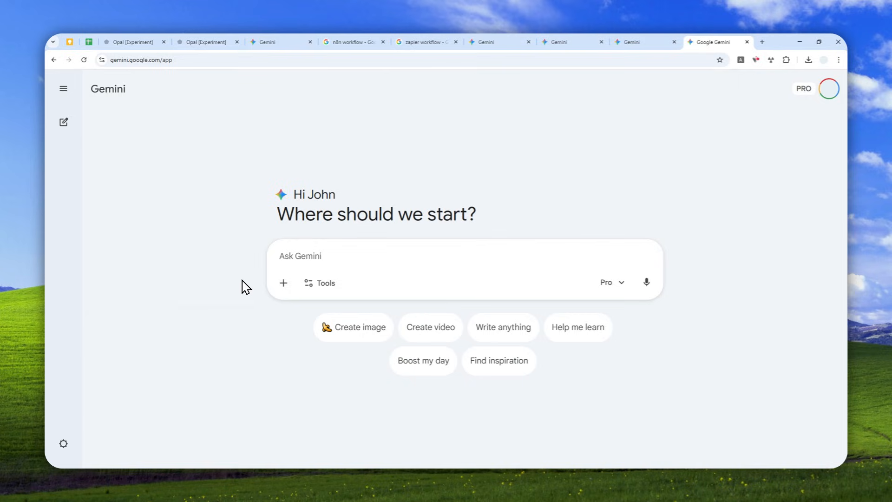
mouse_move(145, 68)
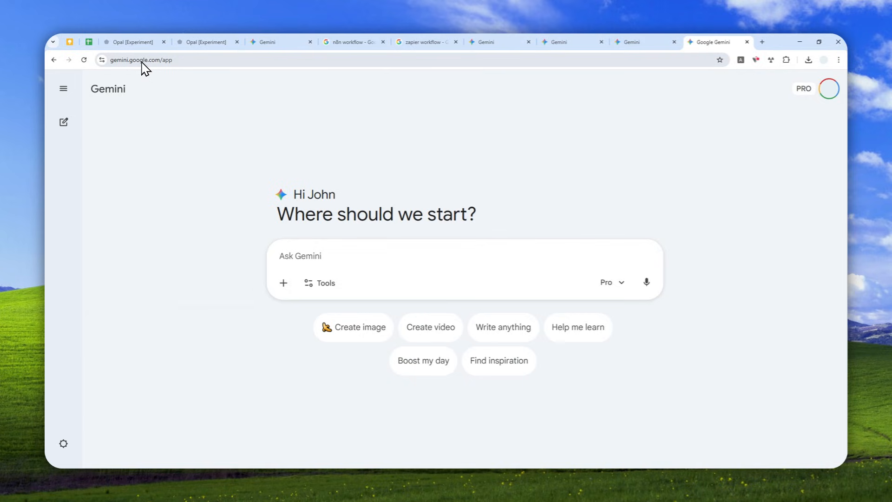
mouse_move(126, 160)
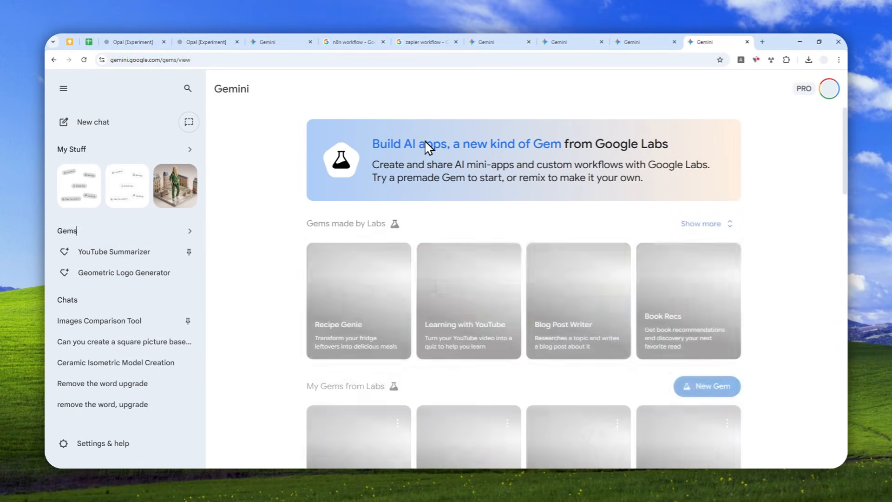
mouse_move(488, 221)
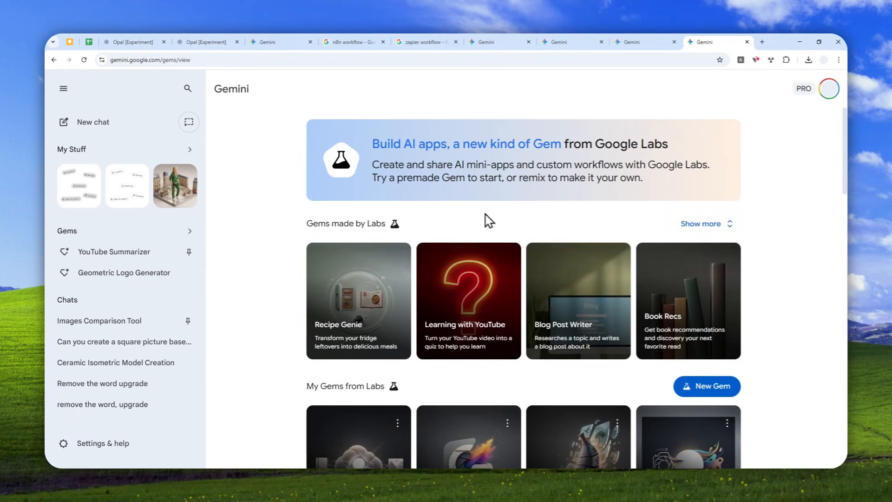
click(706, 223)
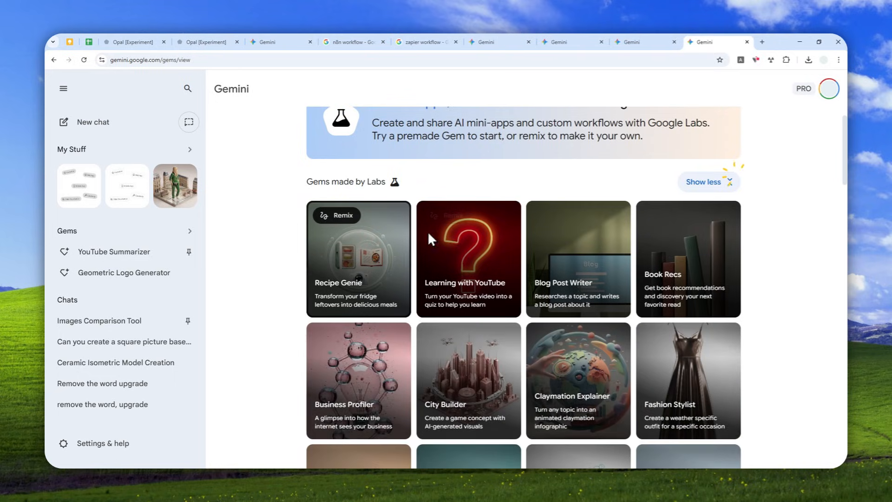
scroll(down, 3)
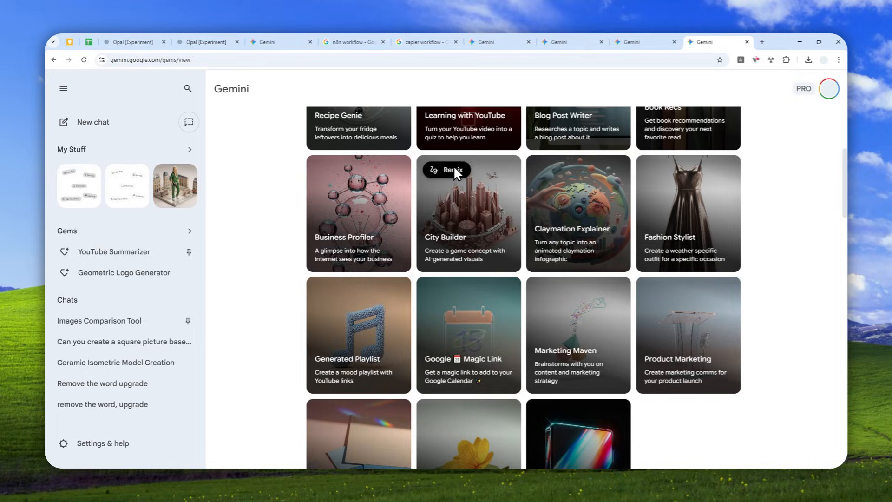
mouse_move(547, 238)
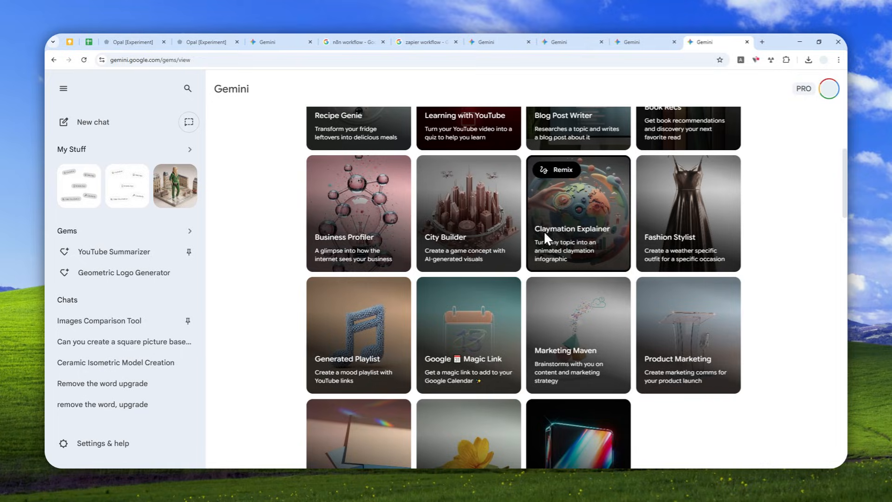
scroll(down, 3)
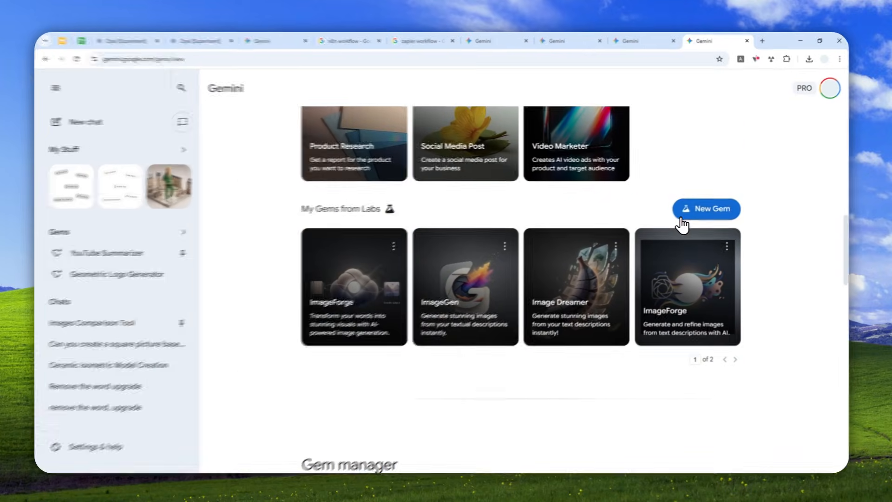
Create a new Labs mini app and enter a description for a name-etymology and icon-image workflow.
click(706, 209)
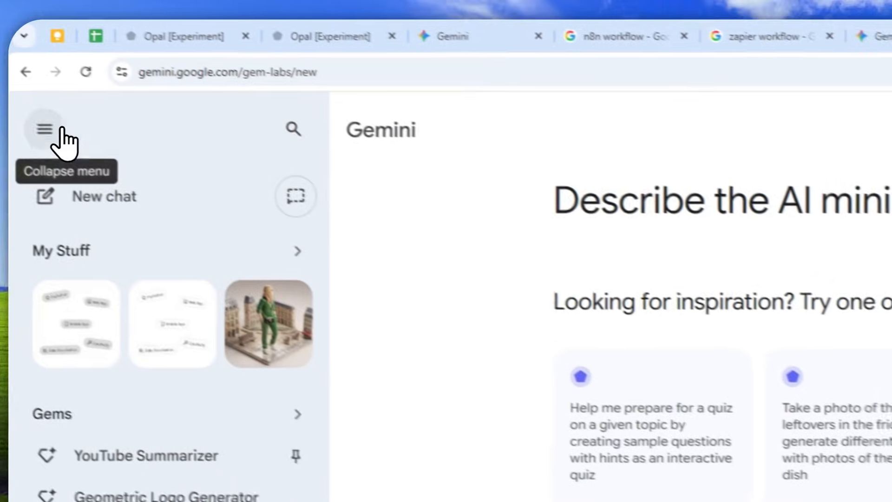
click(44, 128)
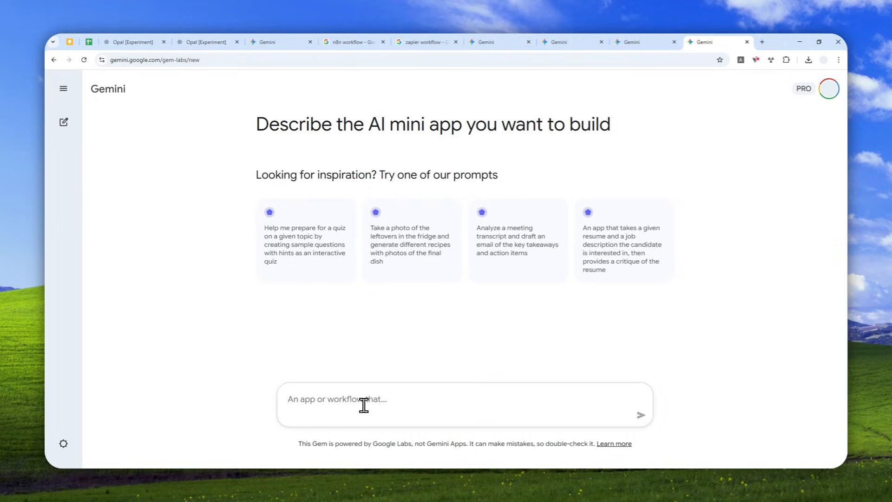
mouse_move(358, 405)
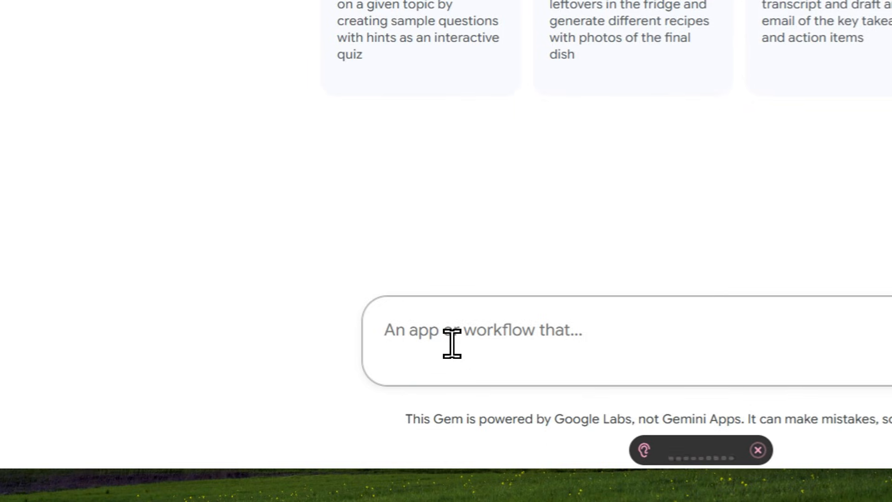
click(483, 329)
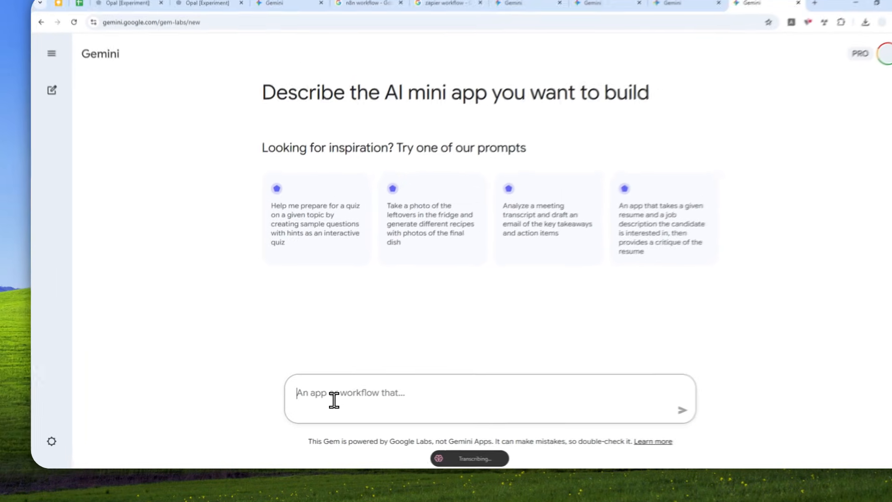
key(ctrl+v)
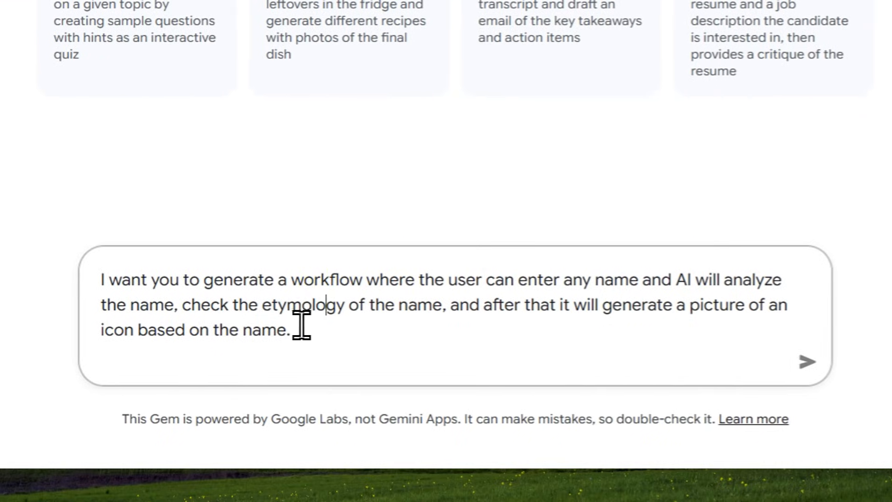
Submit the description so Gemini builds the Name Icon app's plan and steps.
click(806, 362)
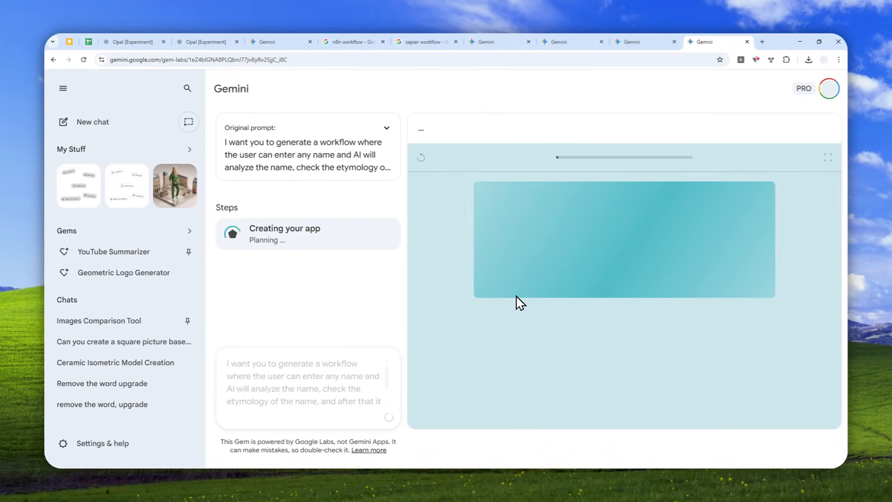
mouse_move(491, 246)
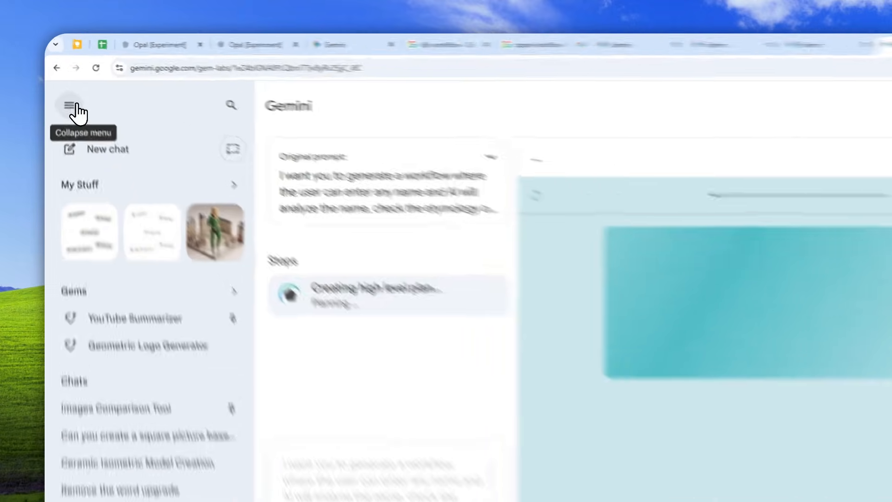
click(70, 105)
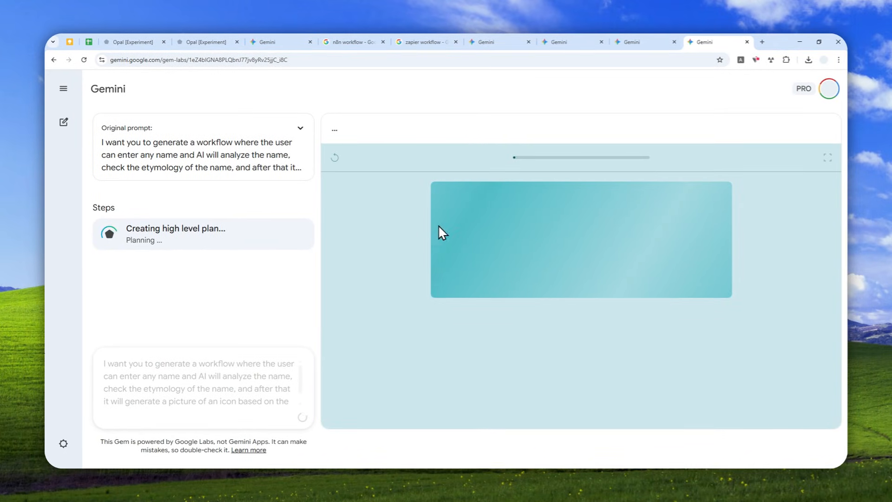
mouse_move(515, 209)
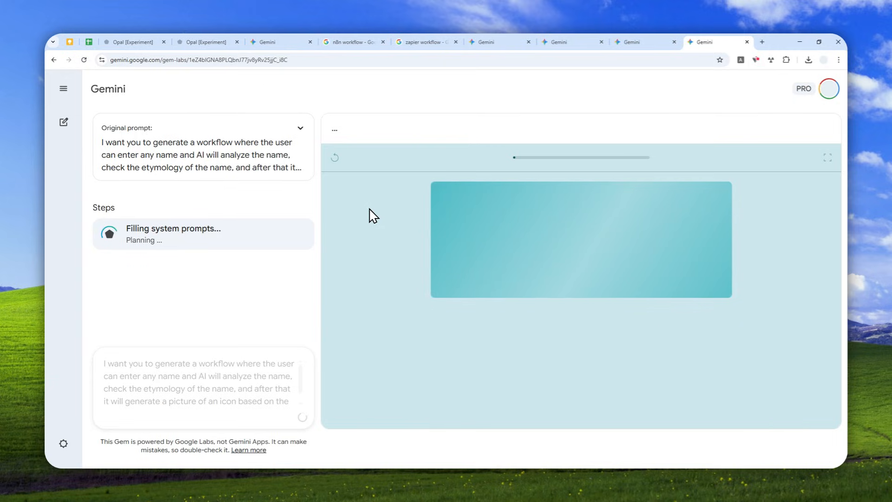
mouse_move(638, 237)
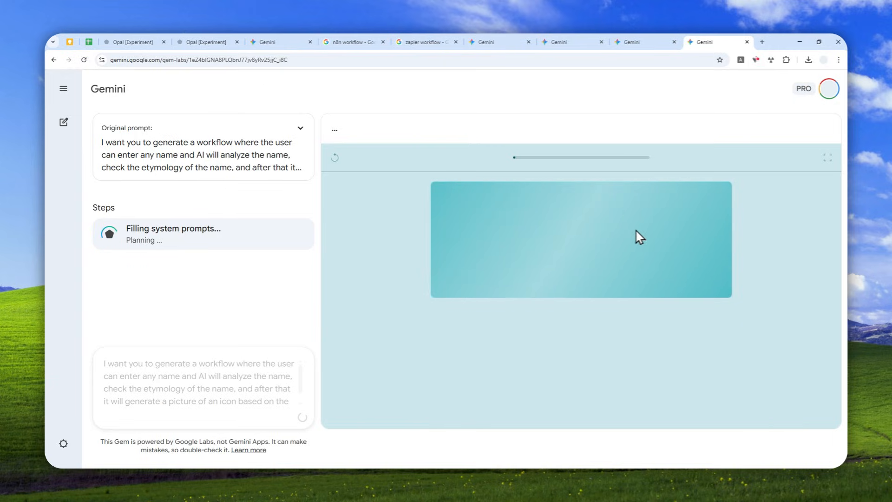
mouse_move(697, 216)
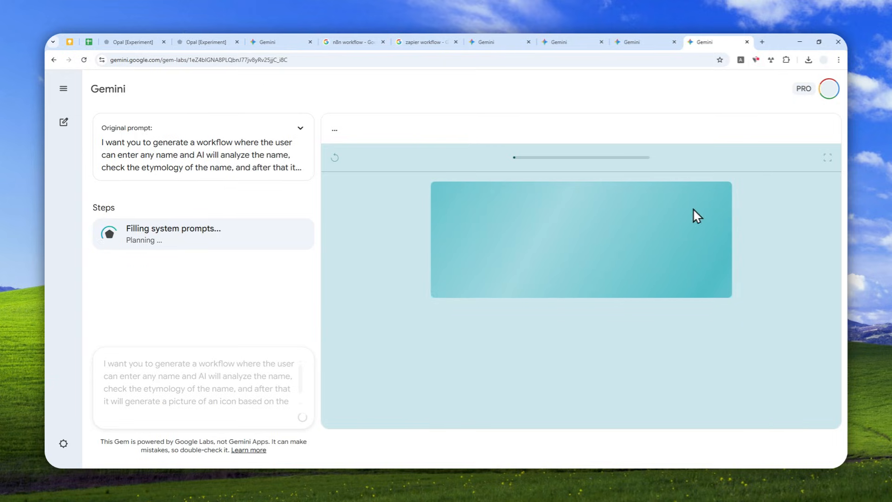
mouse_move(685, 195)
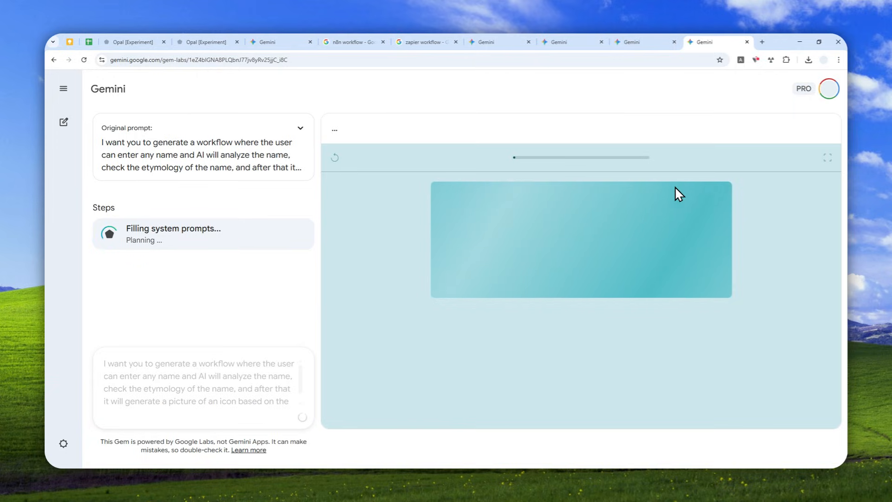
mouse_move(602, 228)
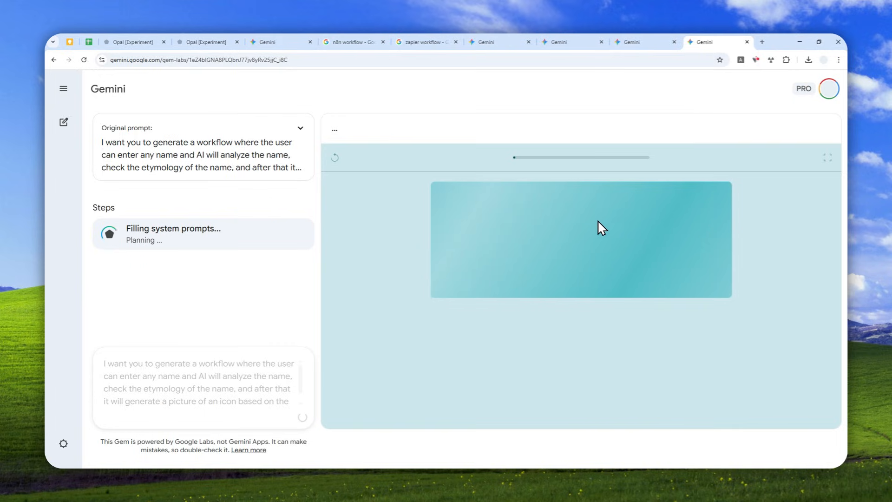
mouse_move(429, 142)
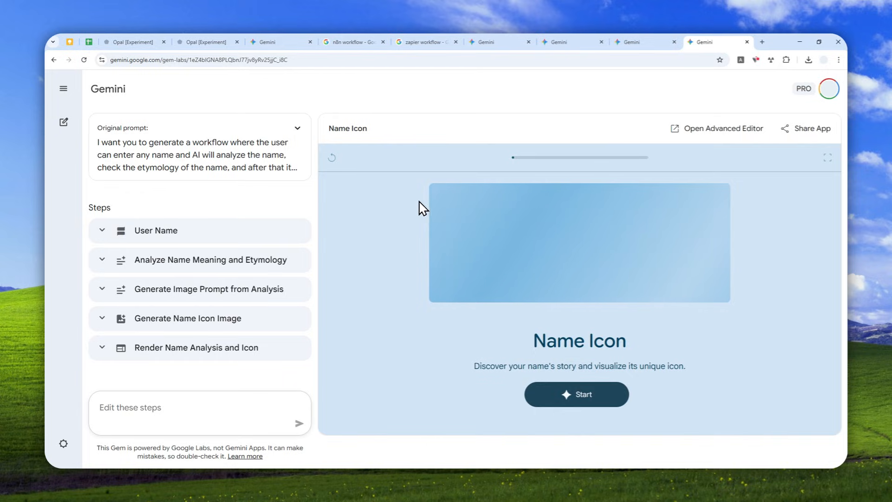
mouse_move(551, 193)
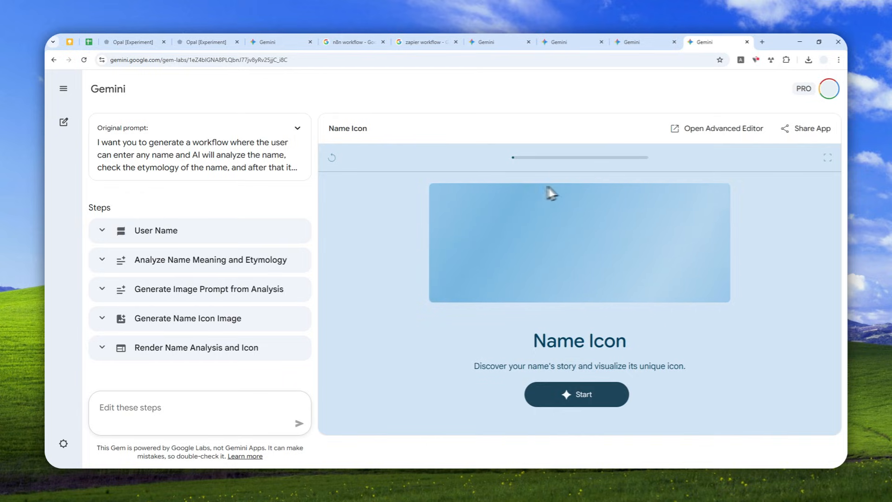
mouse_move(262, 188)
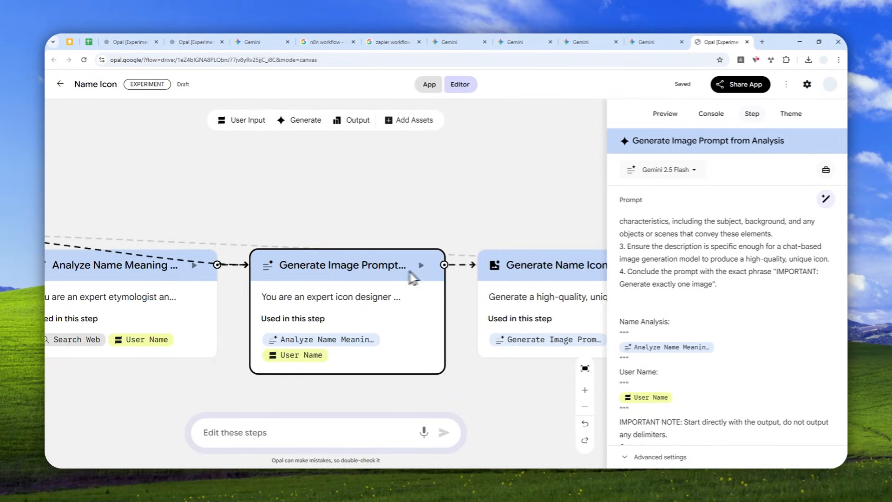
mouse_move(654, 42)
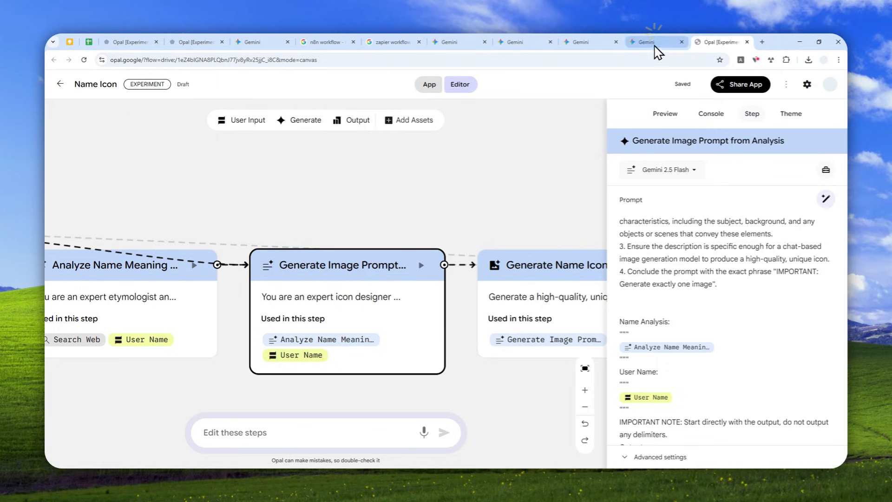
Launch the Name Icon app preview and enter 'Leo' as the name to analyze.
click(650, 42)
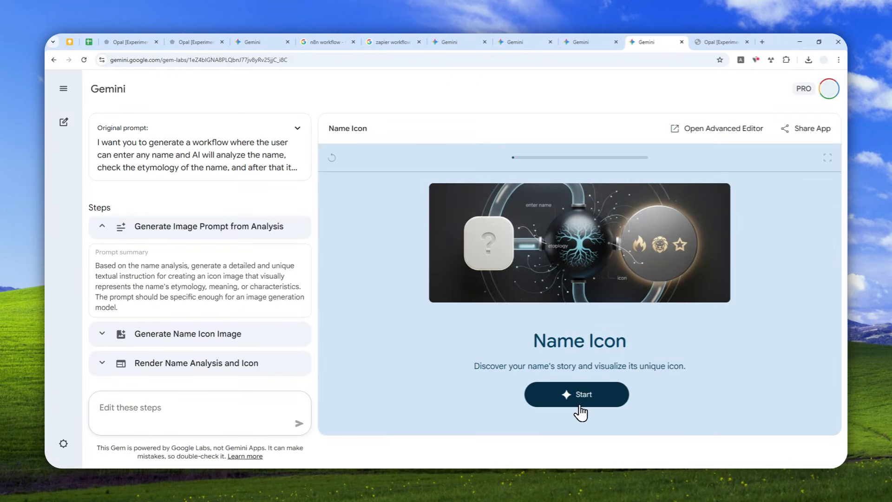
click(577, 394)
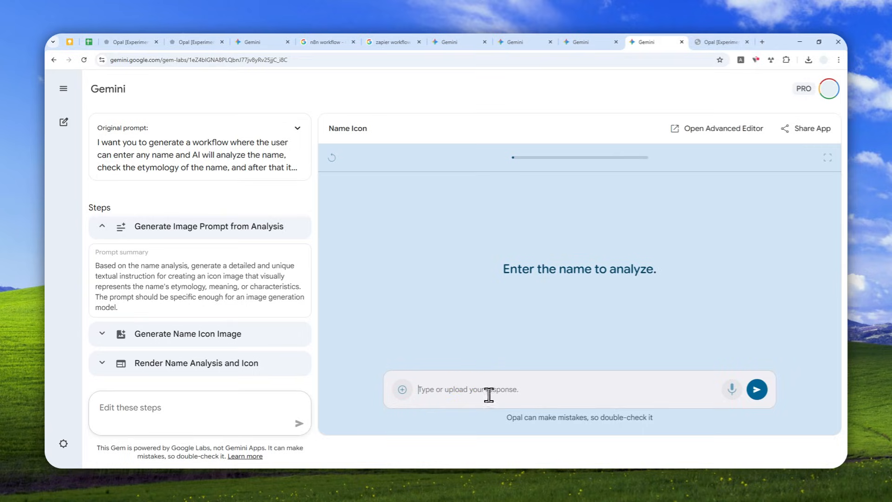
text(Leo)
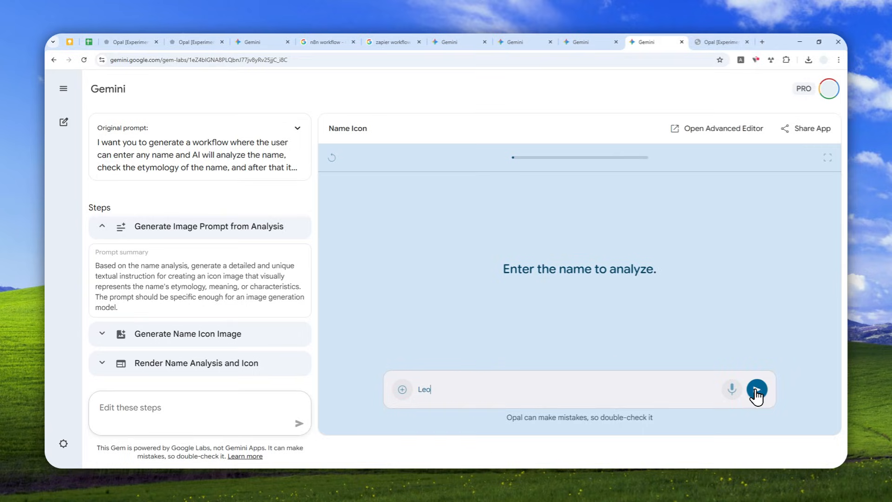
Submit 'Leo' and follow the step cards until the Name Insights page with the golden lion icon renders.
click(756, 389)
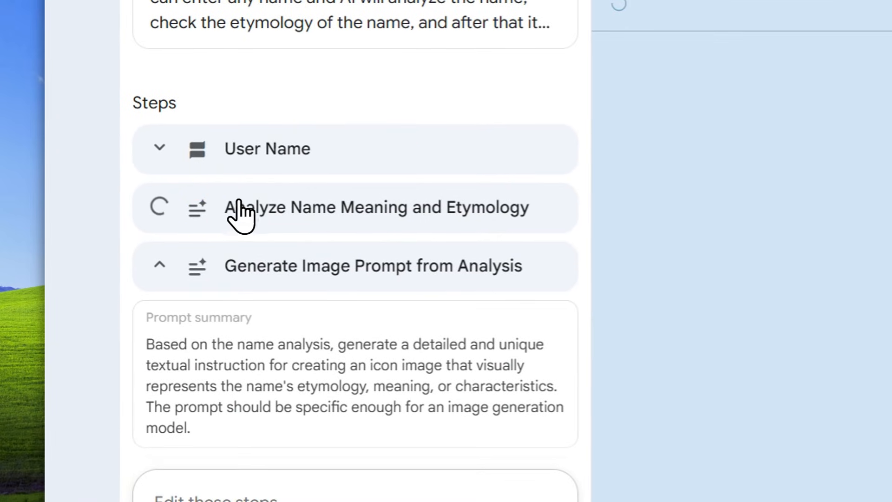
click(159, 265)
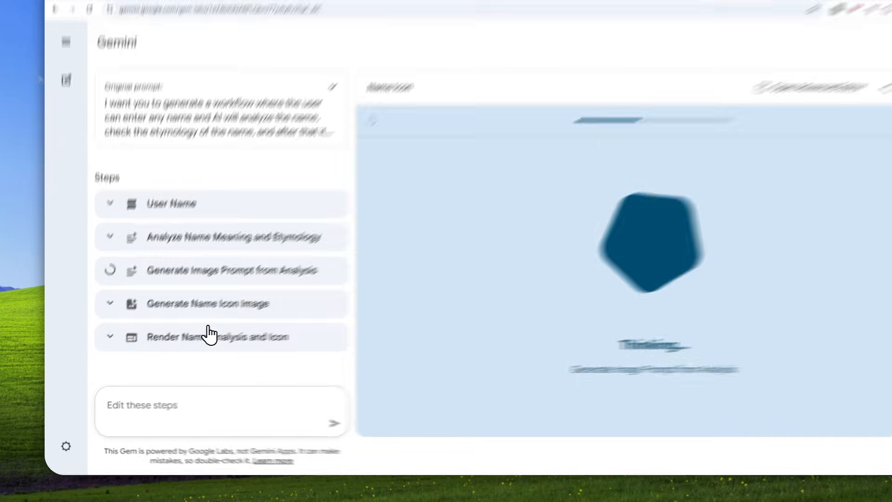
click(222, 336)
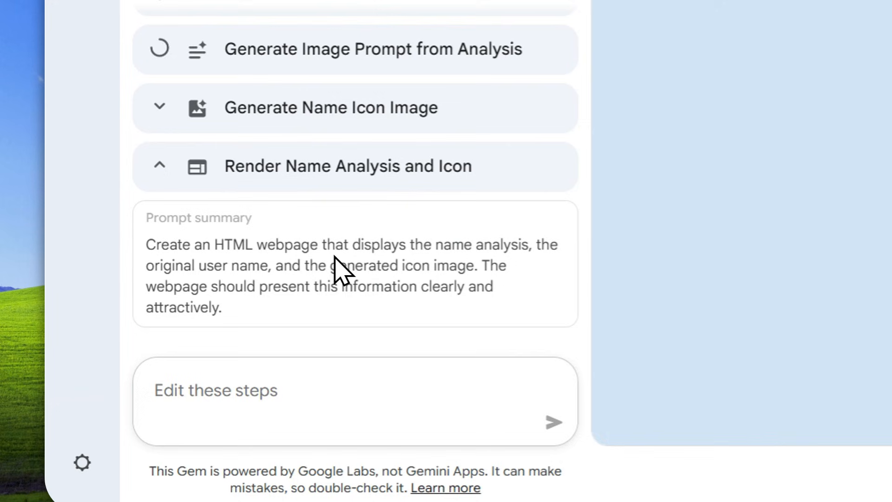
mouse_move(418, 265)
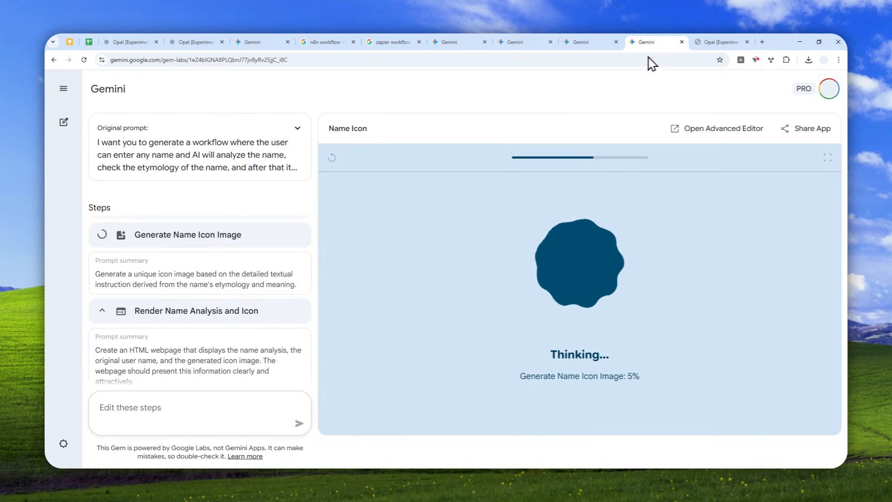
click(722, 128)
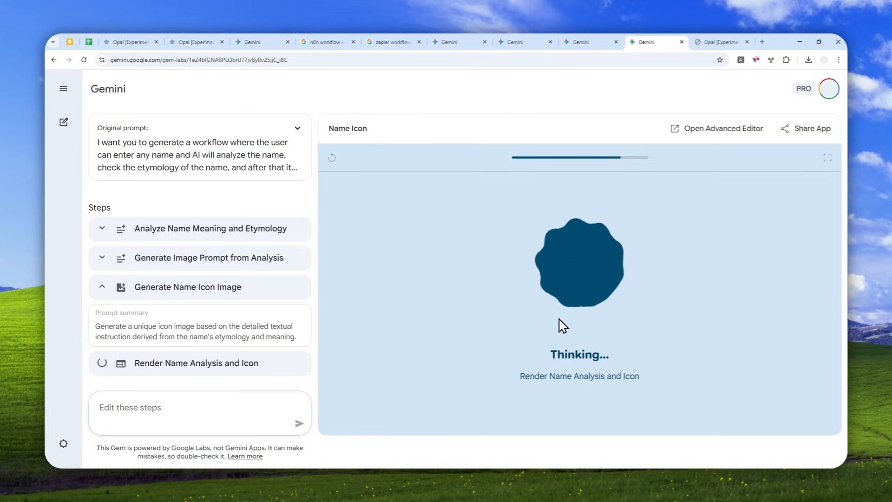
mouse_move(608, 186)
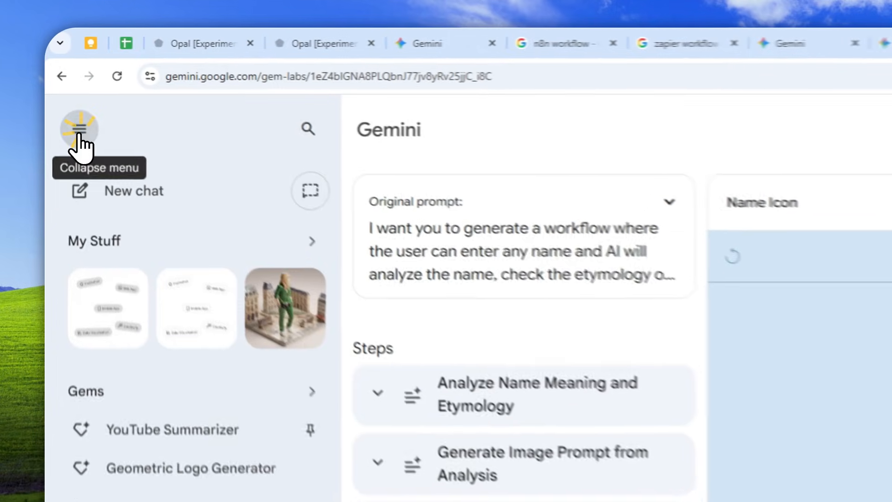
click(79, 128)
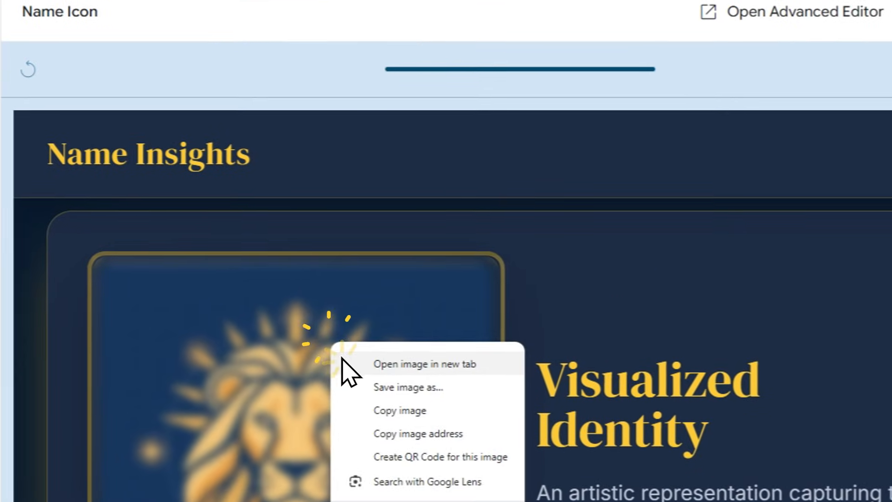
View the golden lion icon image on its own and return to the Name Icon results.
click(423, 364)
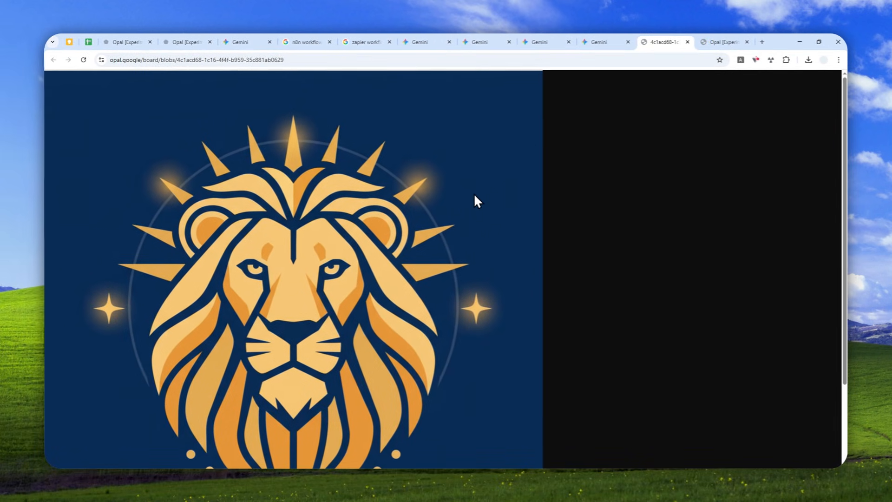
click(597, 42)
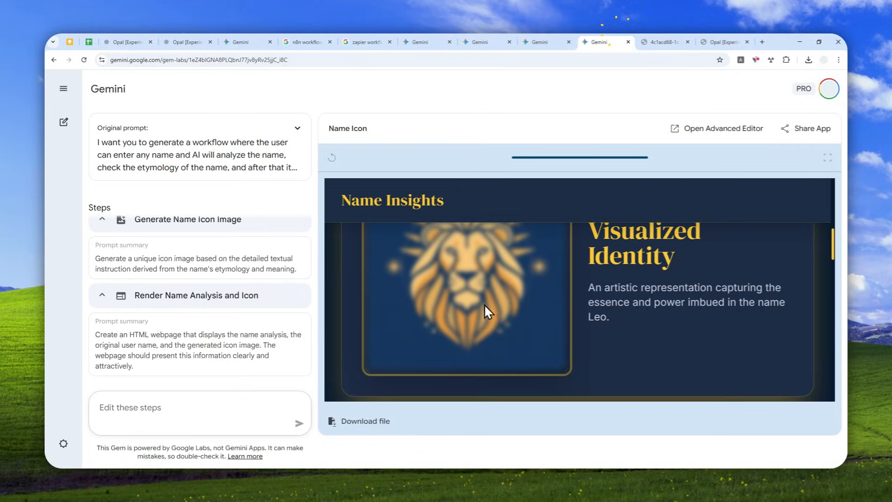
mouse_move(520, 306)
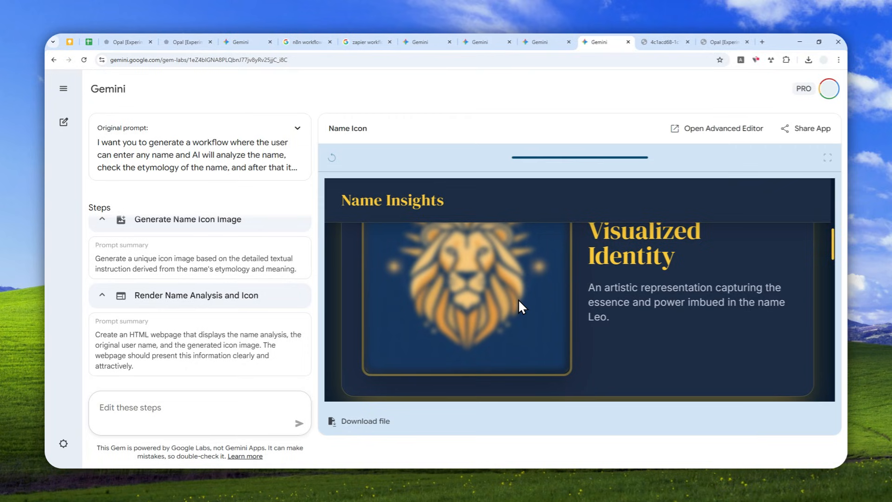
Read through the Leo Name Insights page from the etymology text to the closing notes.
scroll(down, 3)
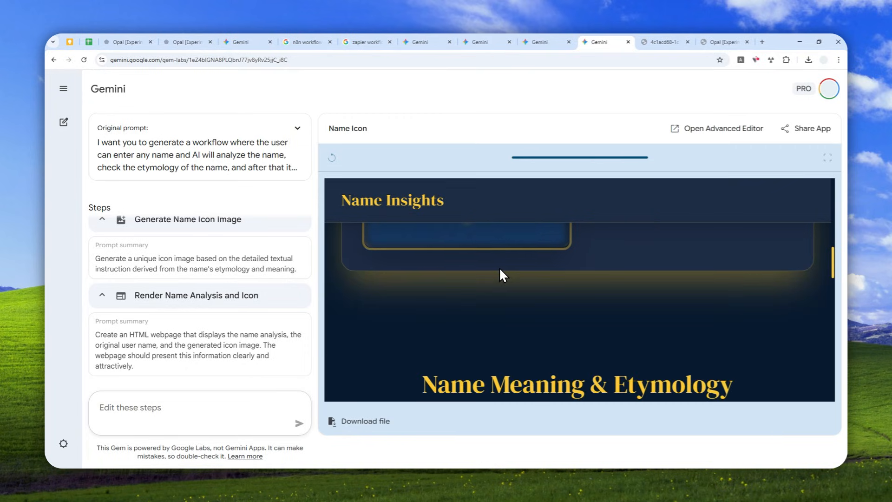
scroll(down, 3)
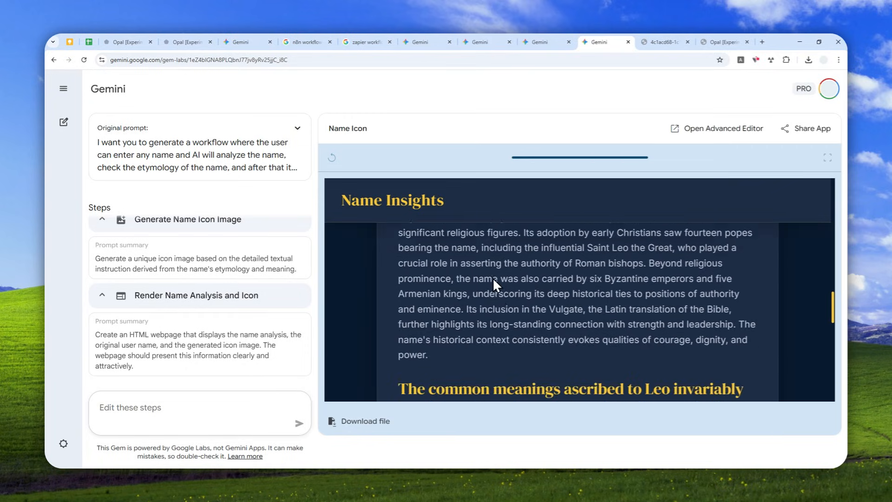
scroll(down, 3)
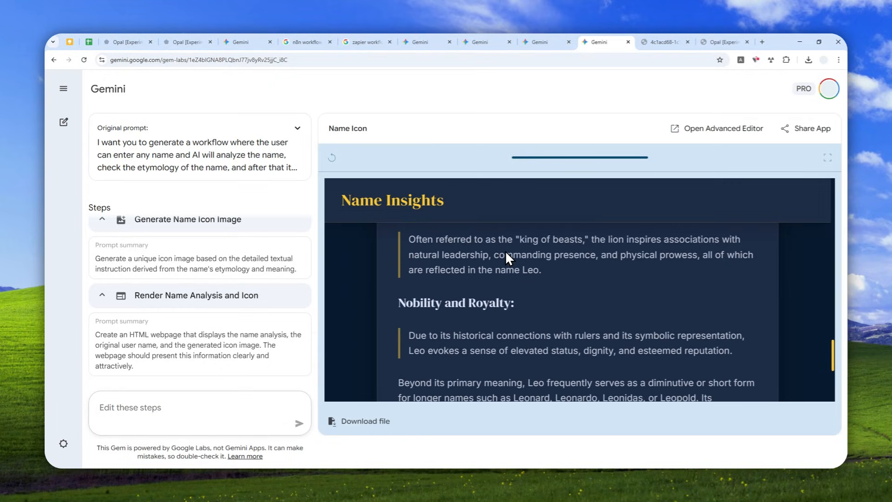
scroll(down, 3)
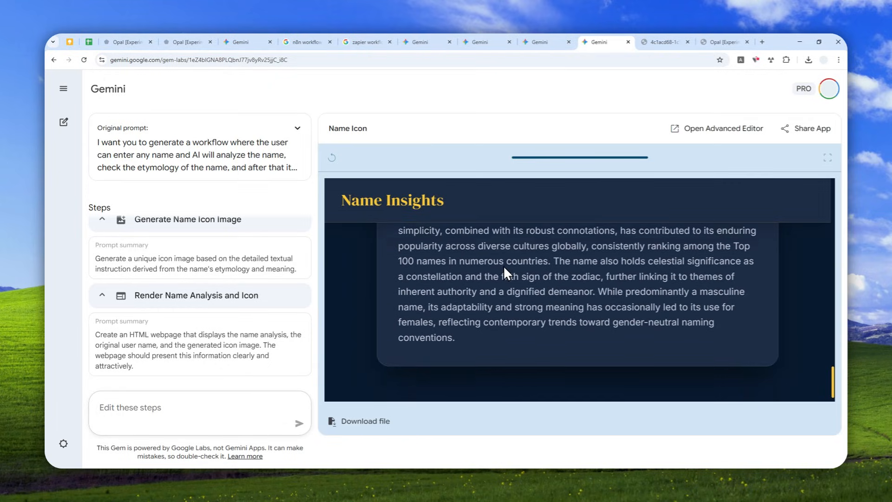
scroll(down, 3)
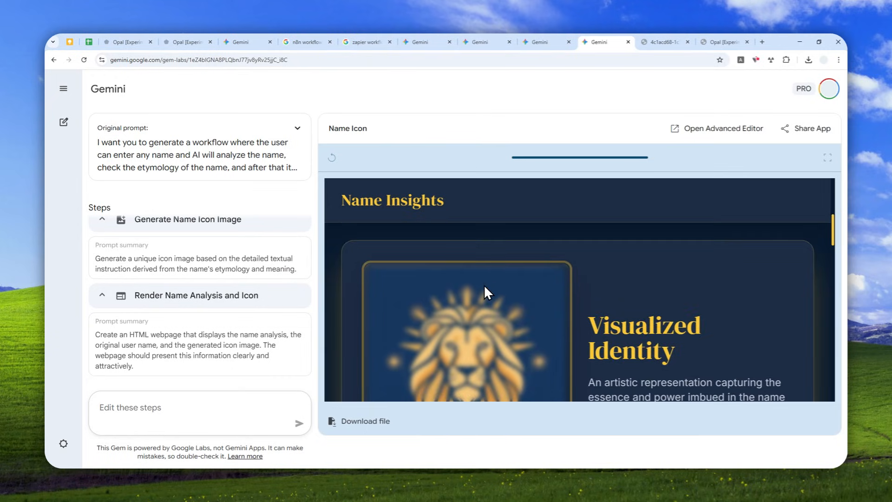
mouse_move(470, 356)
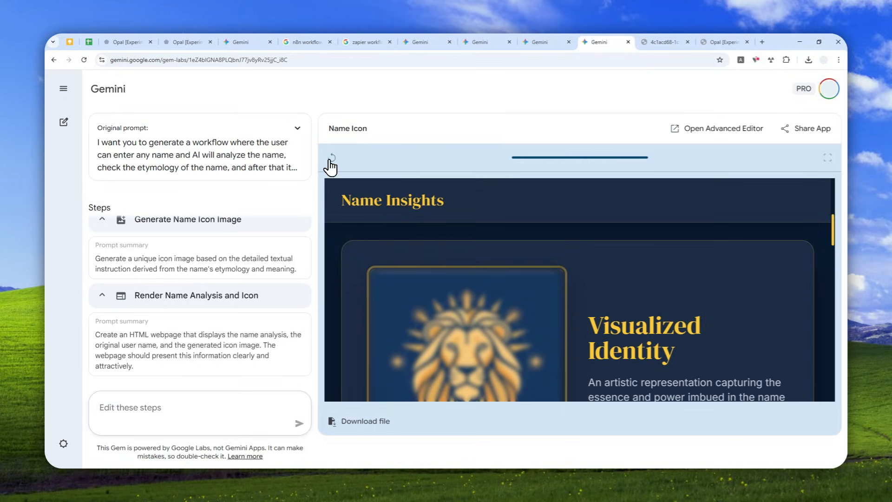
Restart the Name Icon app back to its cover screen with the five-step list.
click(332, 158)
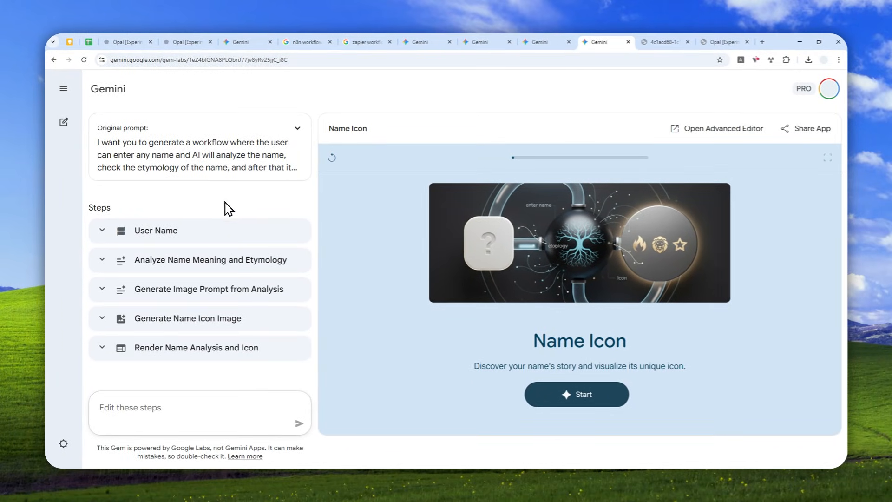
mouse_move(203, 220)
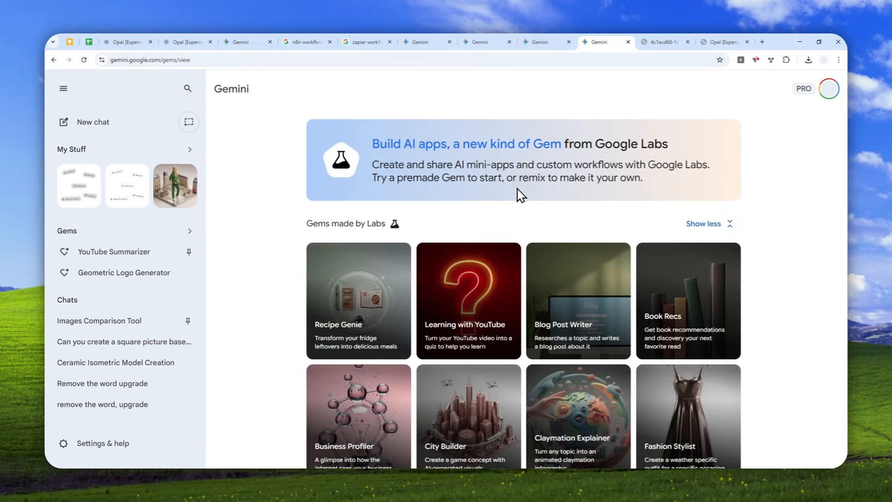
mouse_move(555, 291)
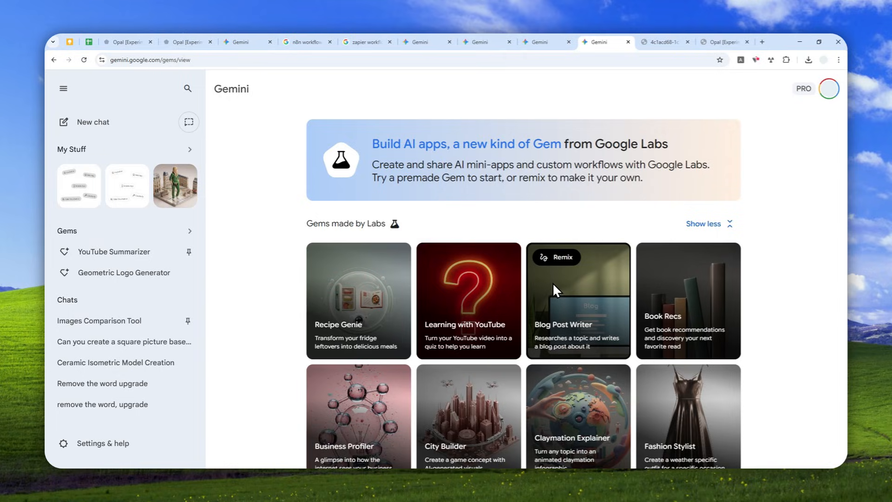
Browse the 'Gems made by Labs' gallery, then return to the Blog Post Writer editor in Opal.
scroll(down, 3)
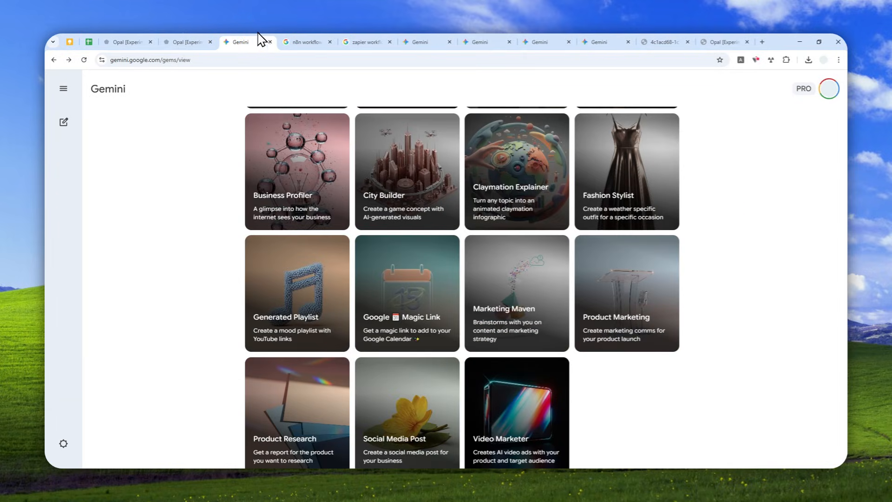
click(188, 42)
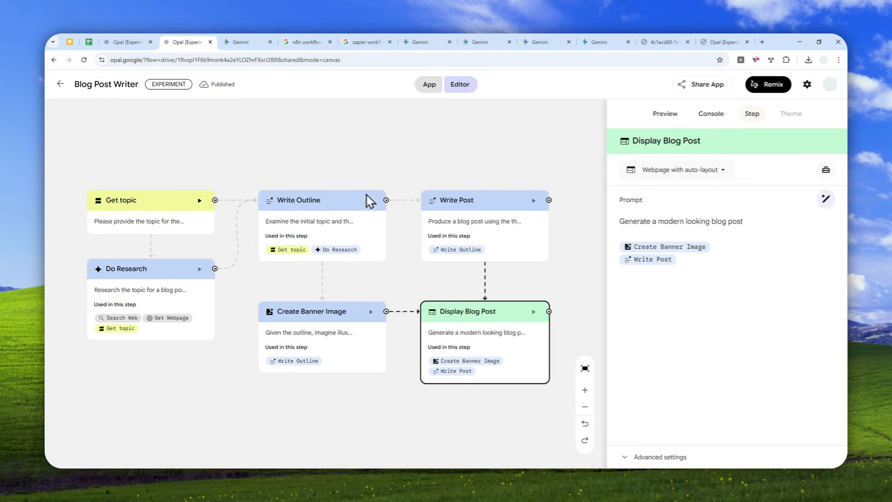